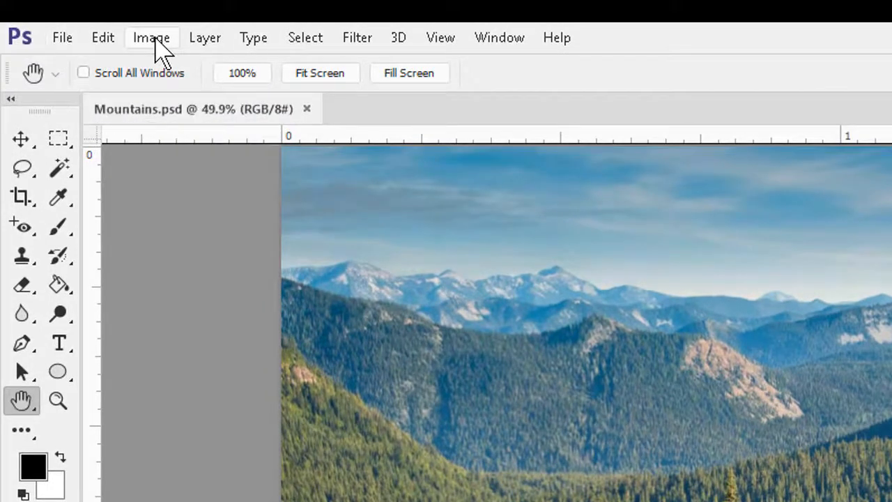
# - Choose Image > Mode > Grayscale for the mountain photo
pyautogui.click(151, 38)
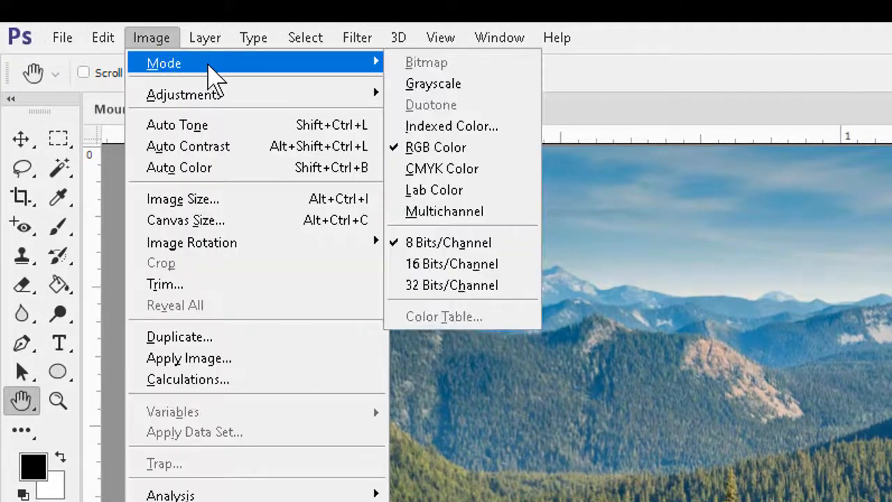
pyautogui.moveTo(431, 105)
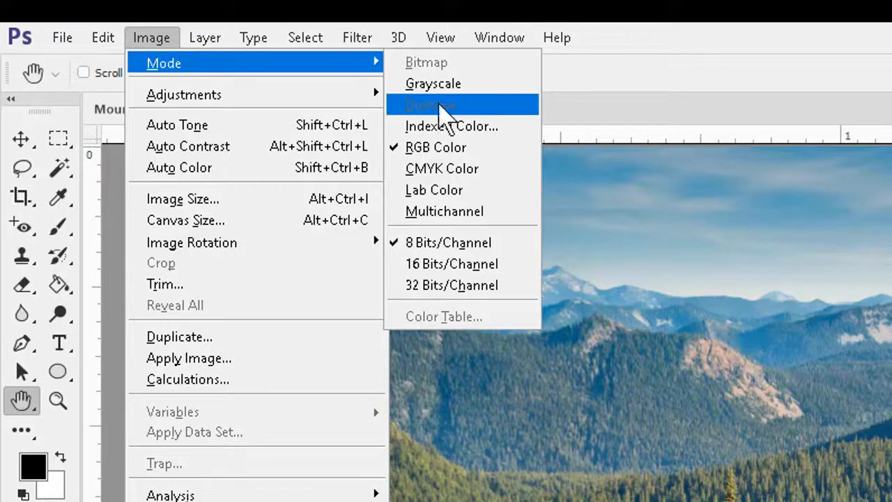
pyautogui.moveTo(433, 83)
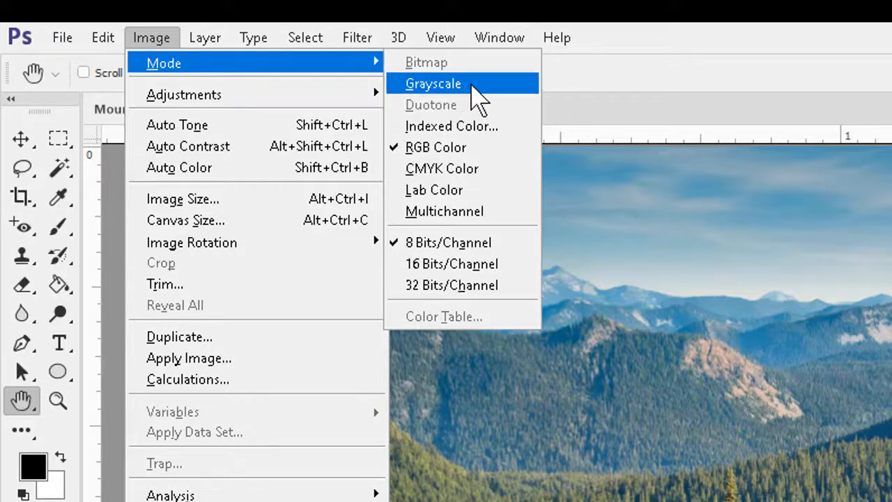
pyautogui.click(433, 83)
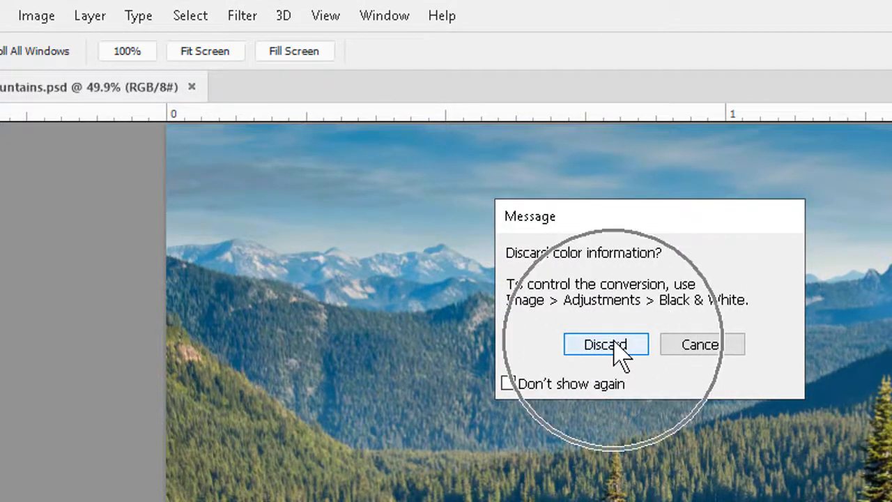
# - Discard the colour information to make the Mountains photo grayscale
pyautogui.click(605, 344)
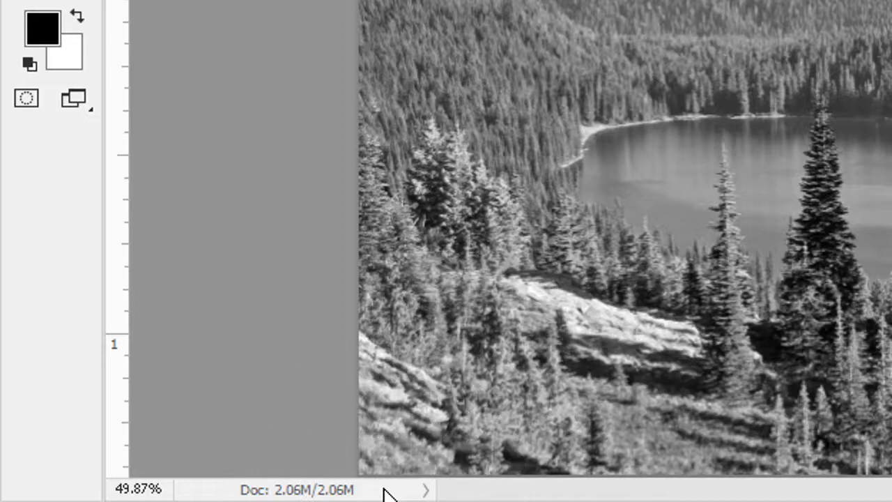
pyautogui.moveTo(354, 394)
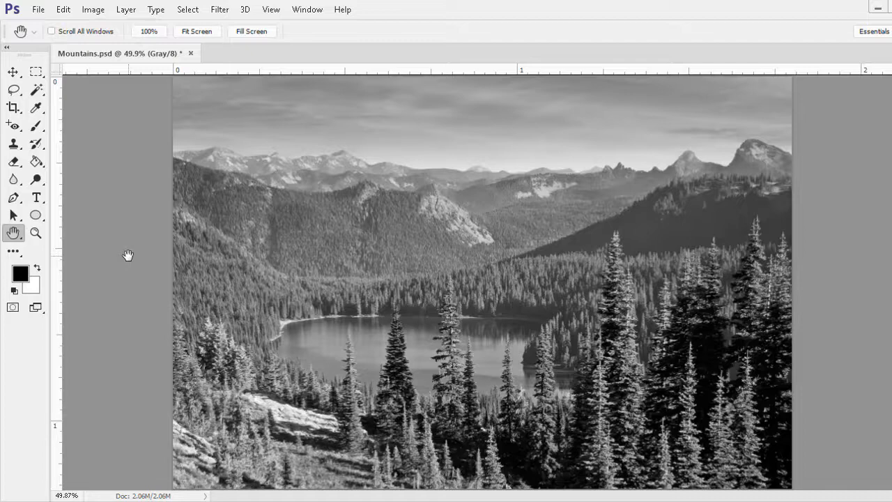
pyautogui.moveTo(127, 251)
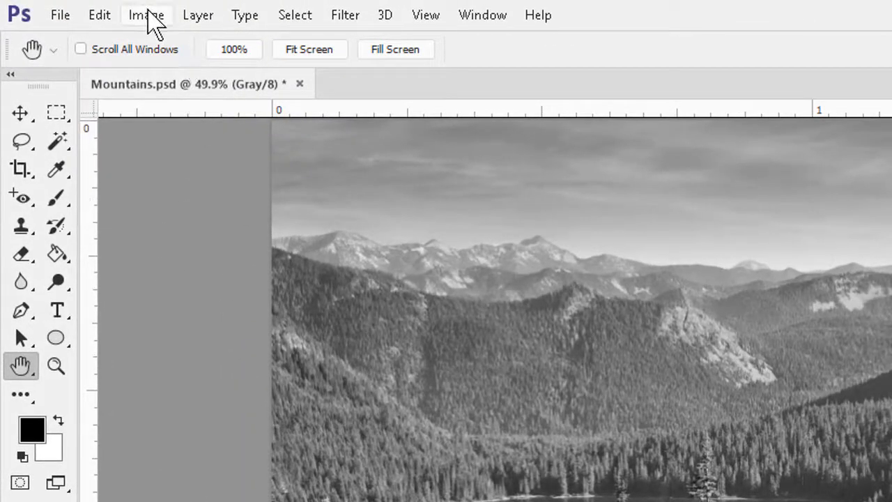
# - Open the Image > Mode menu to switch the grayscale photo to Duotone
pyautogui.click(146, 15)
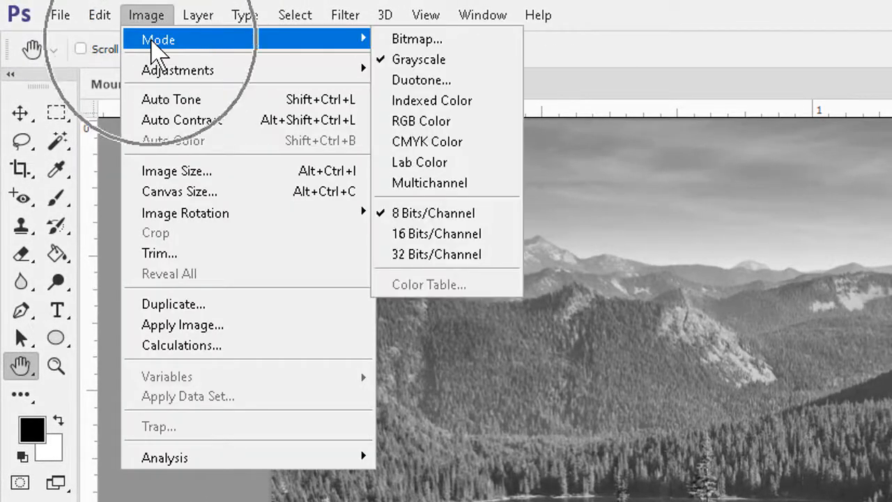
pyautogui.moveTo(456, 80)
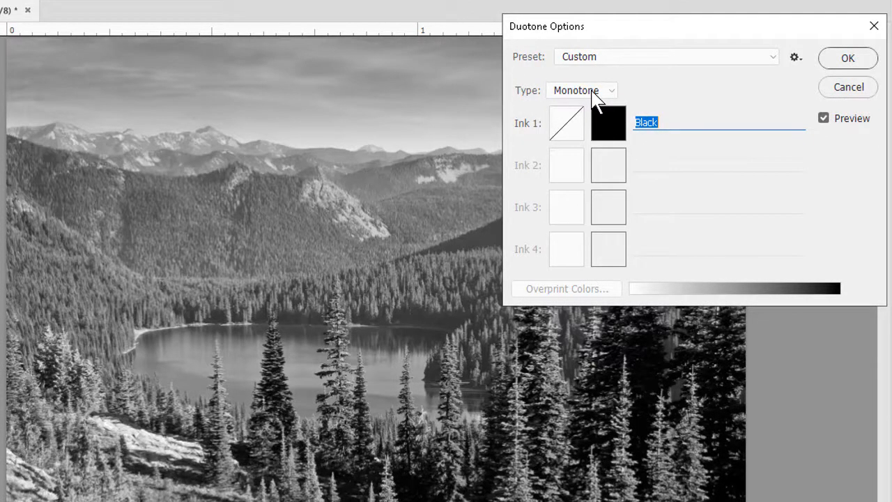
pyautogui.moveTo(594, 94)
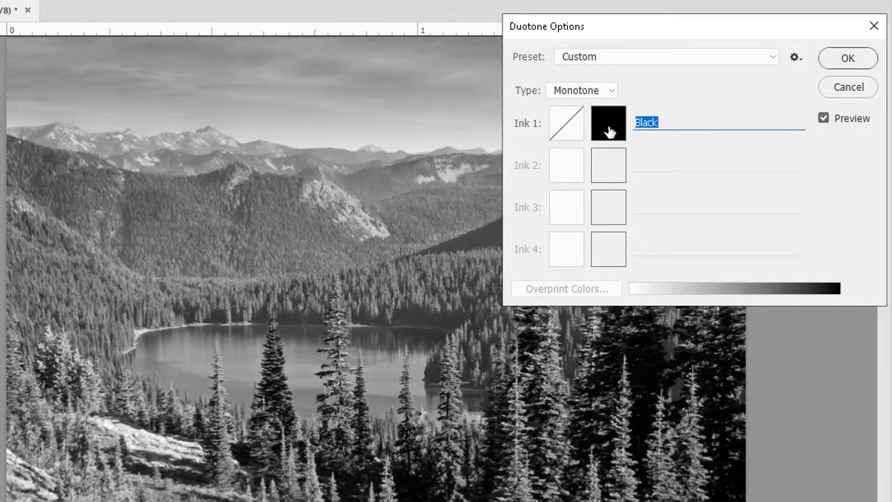
# - Set the Ink 1 colour to dark navy blue with B at 128
pyautogui.click(608, 122)
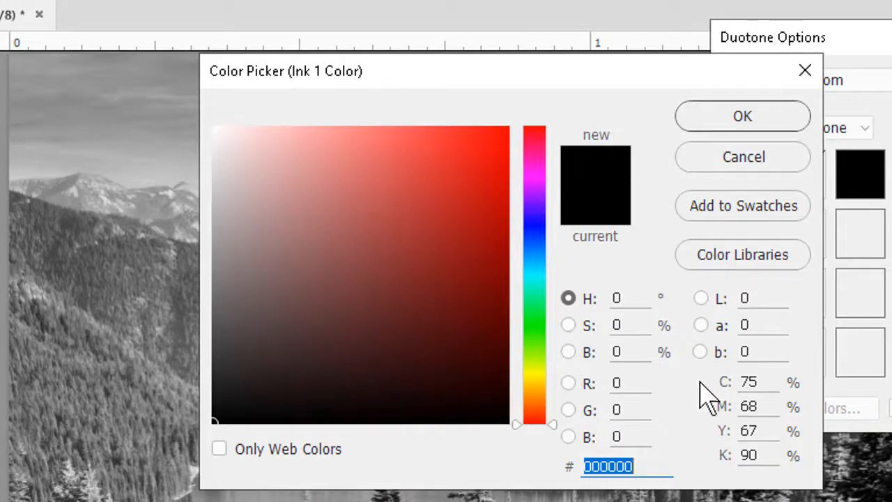
pyautogui.click(621, 435)
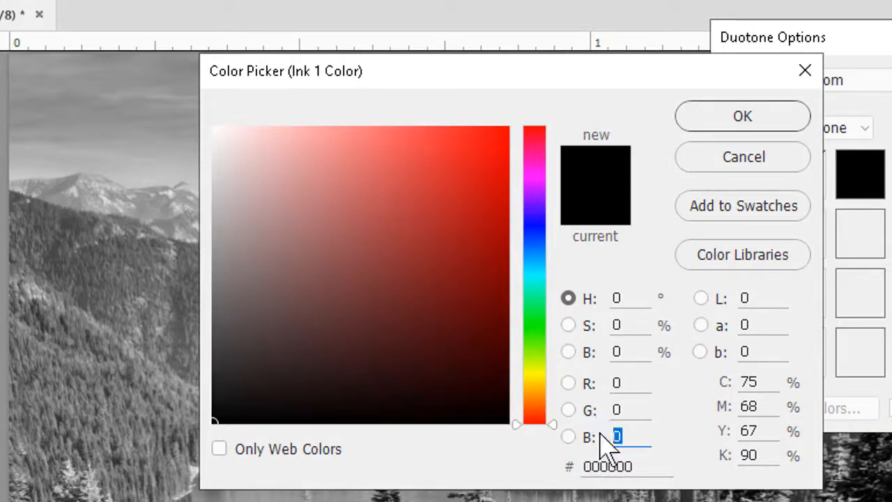
pyautogui.write('128')
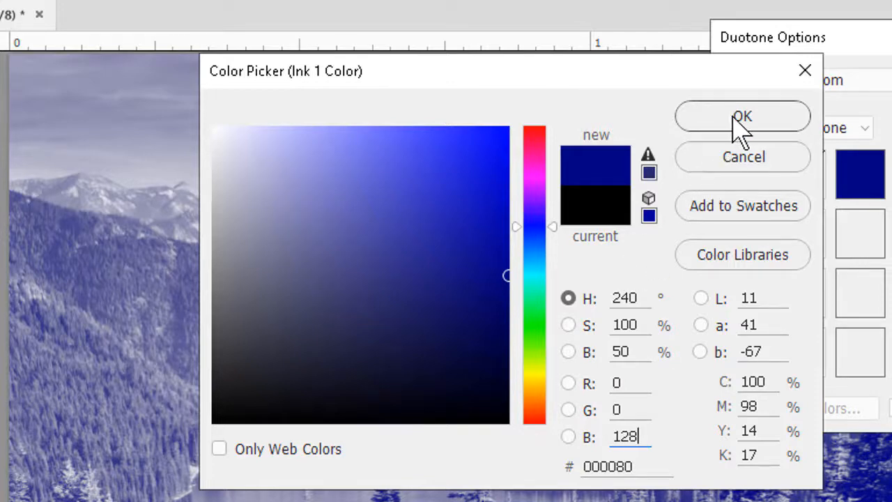
pyautogui.click(742, 116)
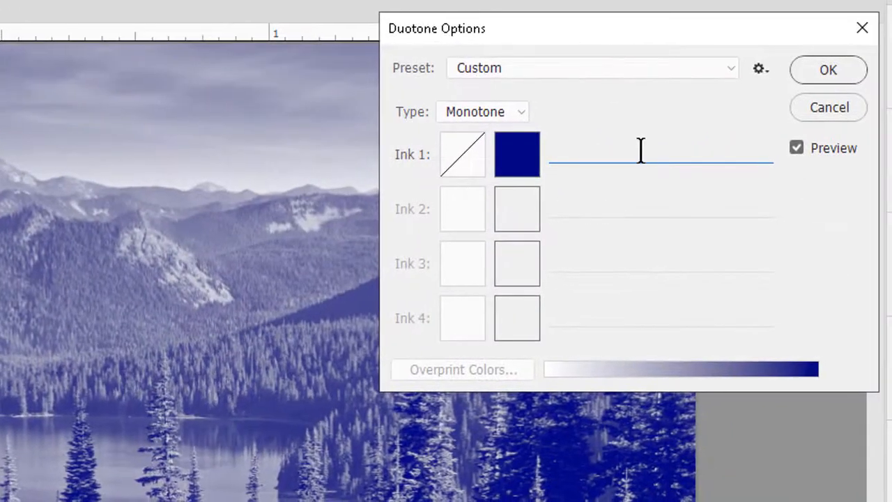
pyautogui.moveTo(631, 177)
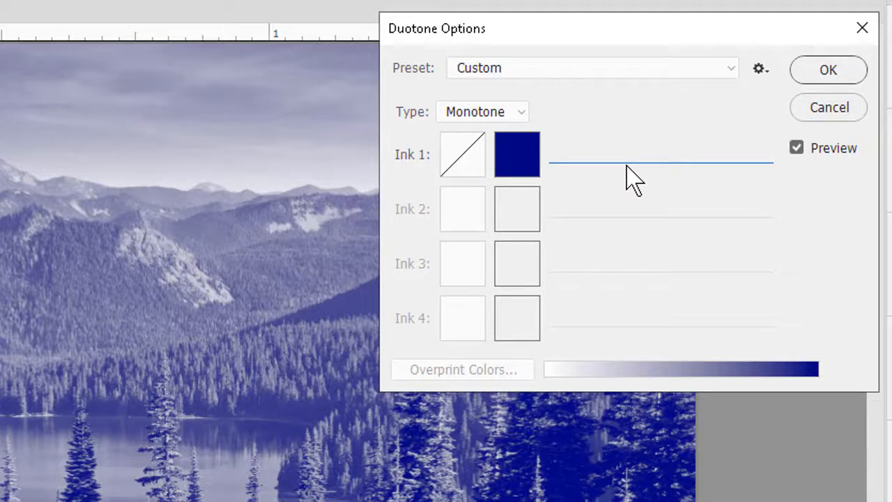
# - Enter 'Cyanotype' as the Ink 1 name
pyautogui.write('Cyanotype')
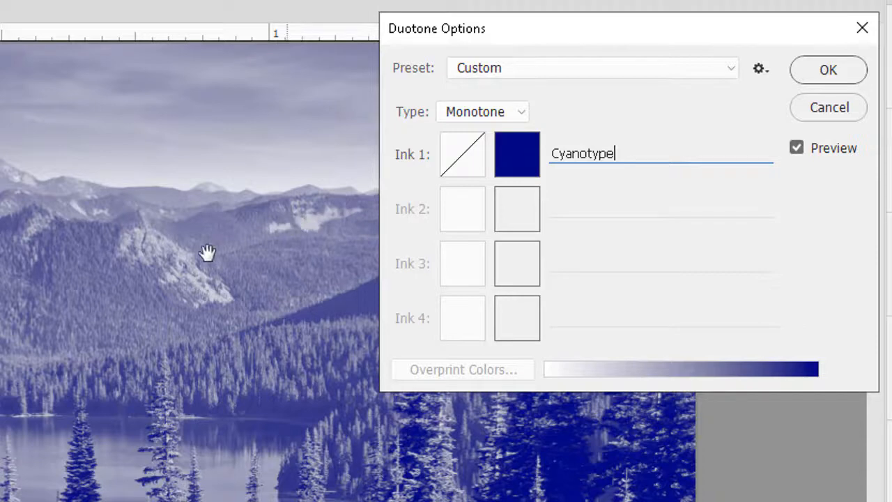
pyautogui.moveTo(77, 293)
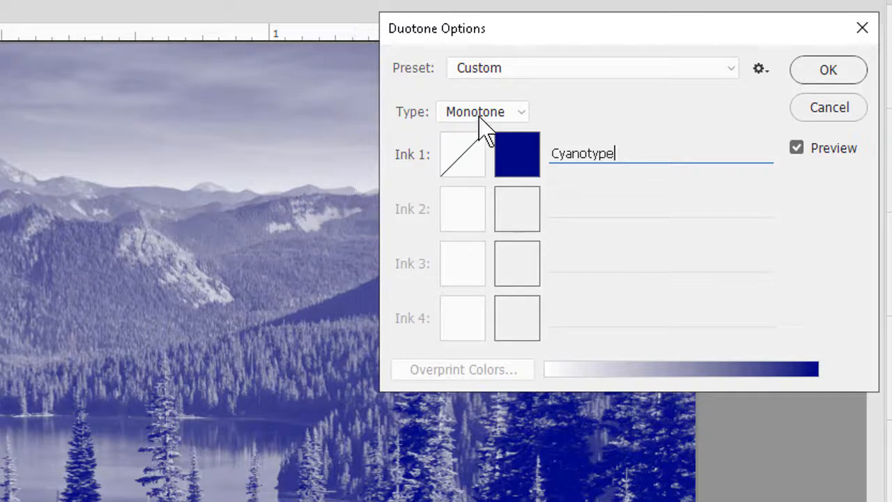
# - Set the toning type to Duotone and show the duotone preset list
pyautogui.click(482, 112)
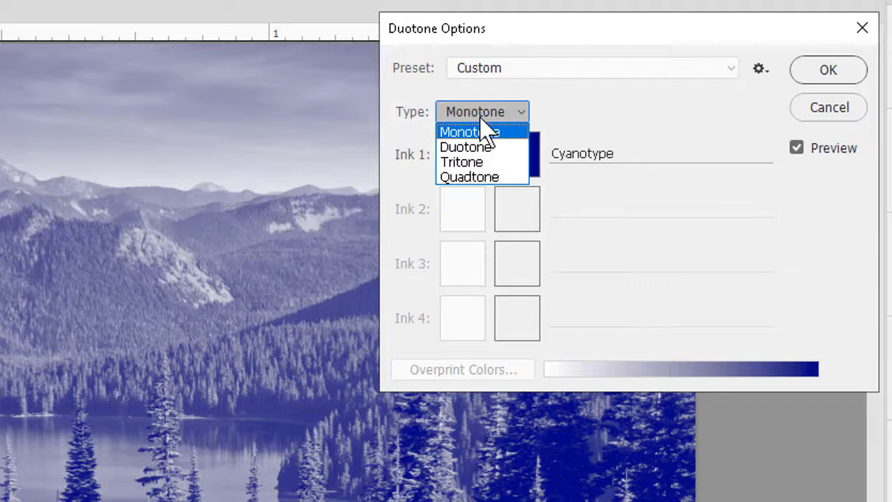
pyautogui.click(464, 146)
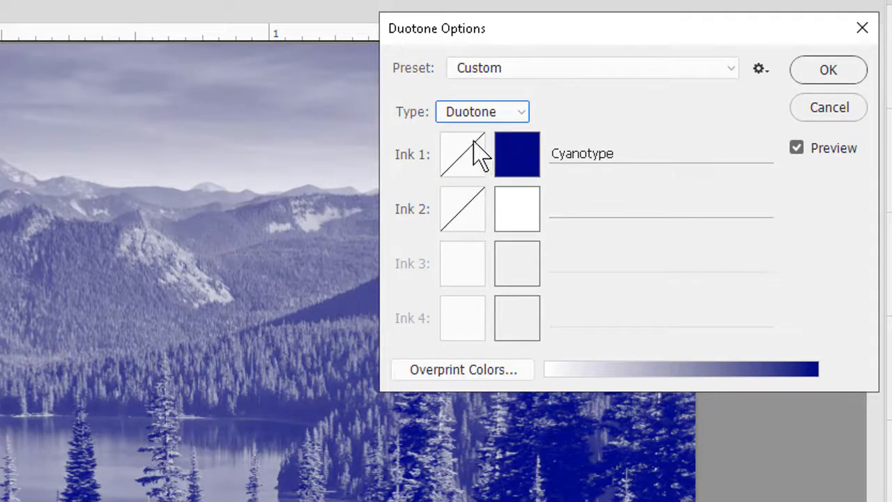
pyautogui.moveTo(578, 98)
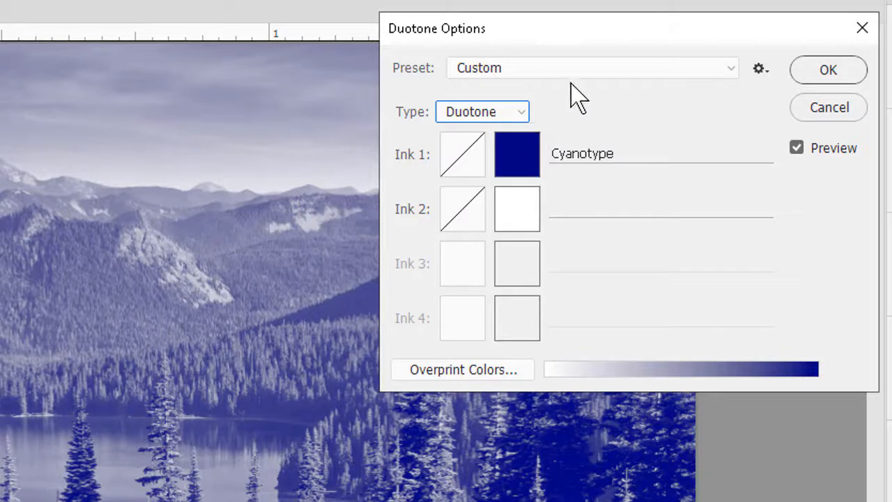
pyautogui.click(591, 67)
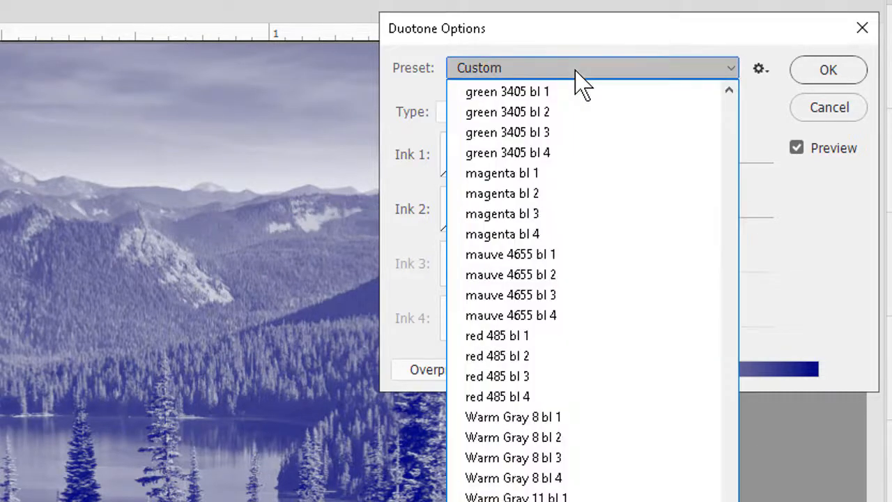
pyautogui.moveTo(508, 112)
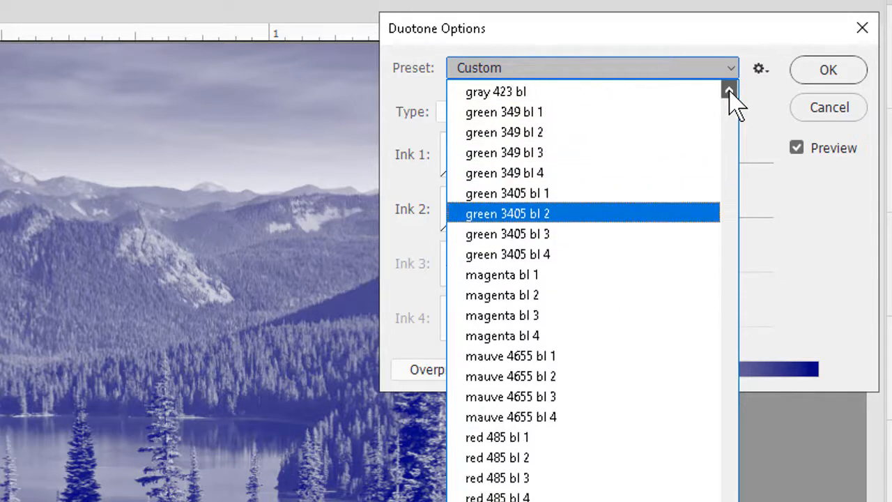
pyautogui.moveTo(558, 133)
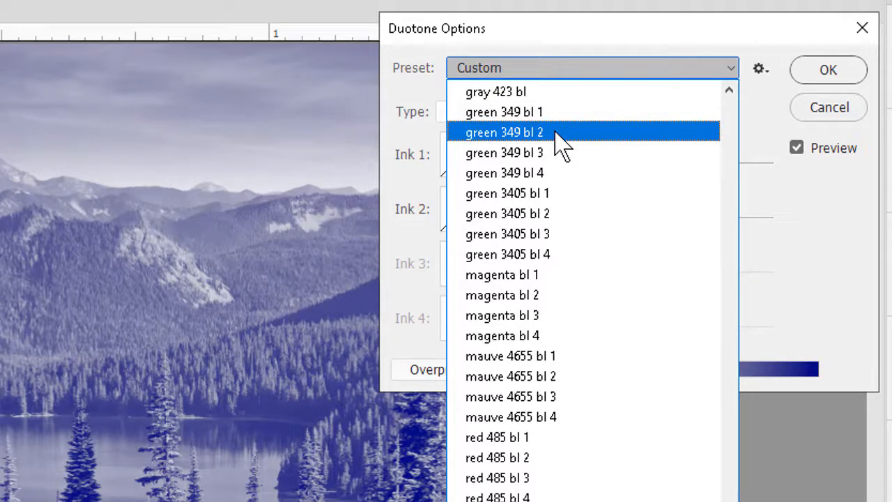
# - Apply the green 349 bl 2 preset, then change the type to Tritone
pyautogui.click(504, 132)
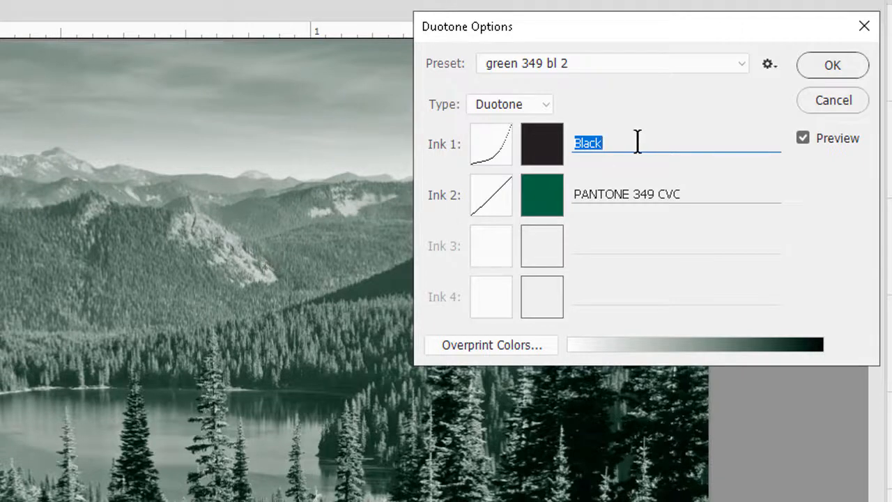
pyautogui.moveTo(317, 233)
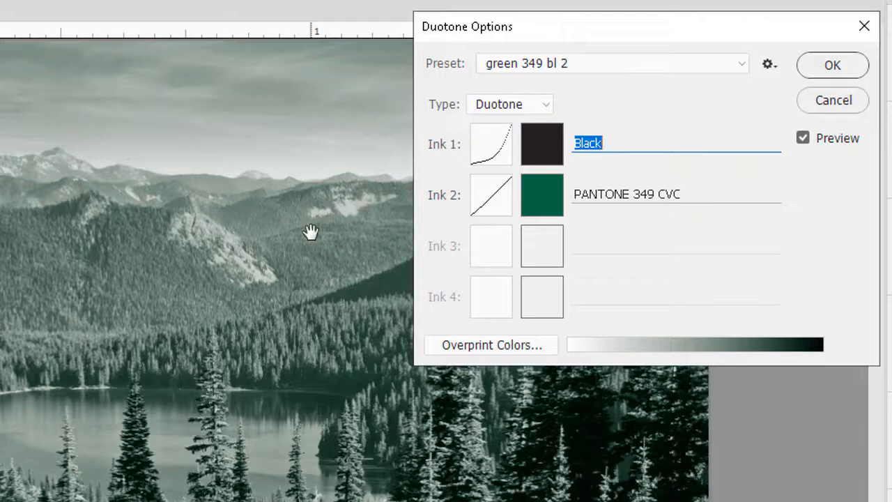
pyautogui.moveTo(660, 227)
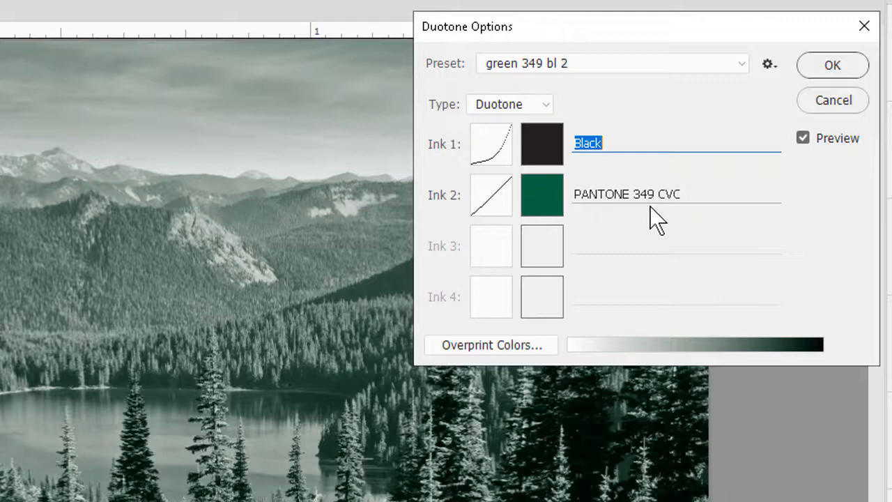
pyautogui.moveTo(533, 115)
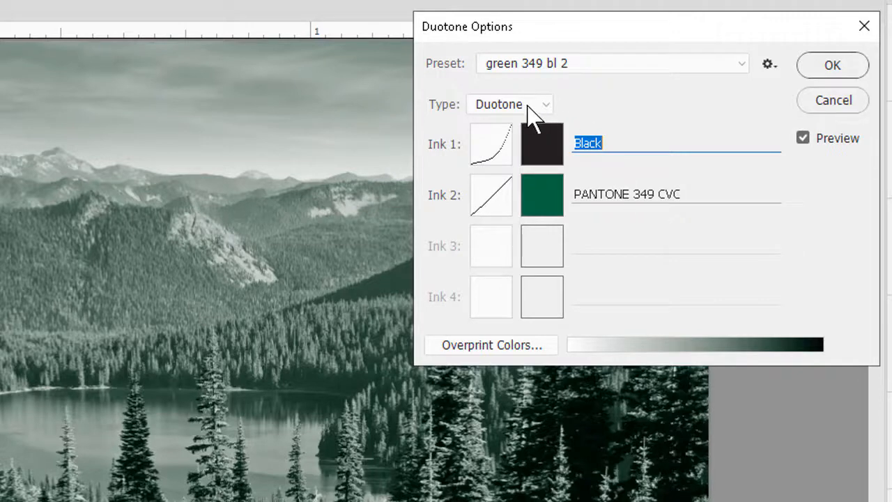
pyautogui.click(509, 104)
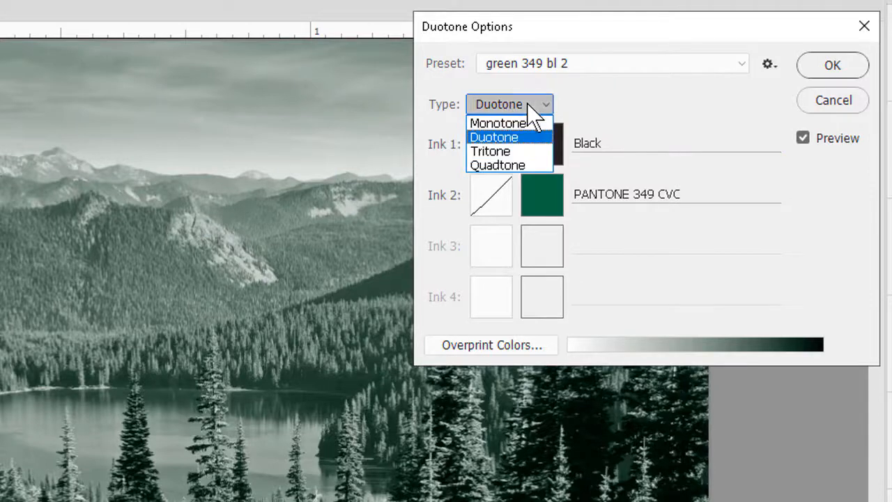
pyautogui.moveTo(509, 151)
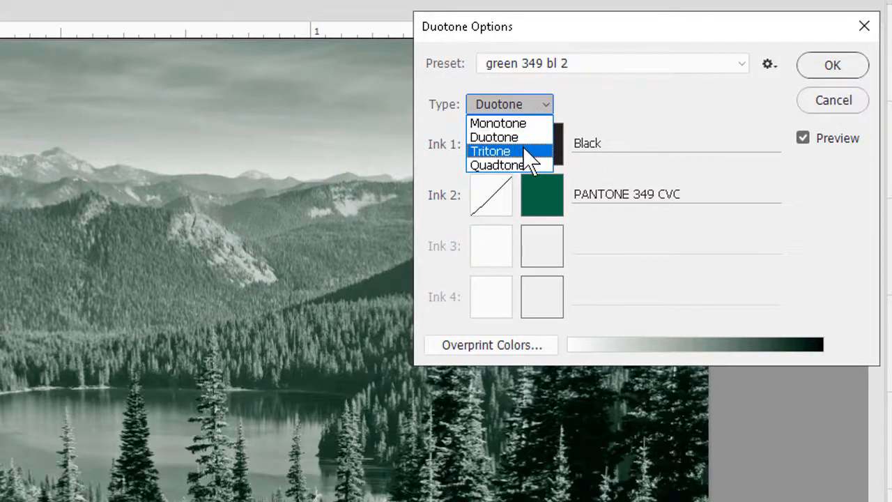
pyautogui.click(490, 151)
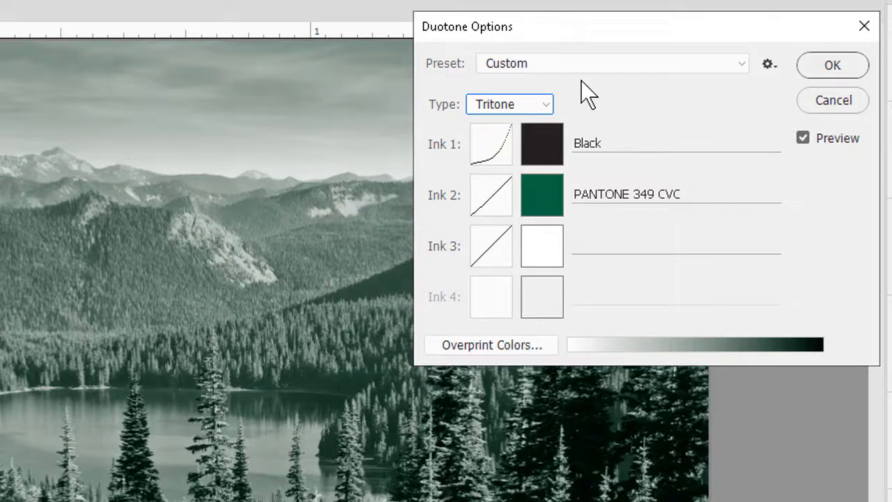
pyautogui.moveTo(600, 73)
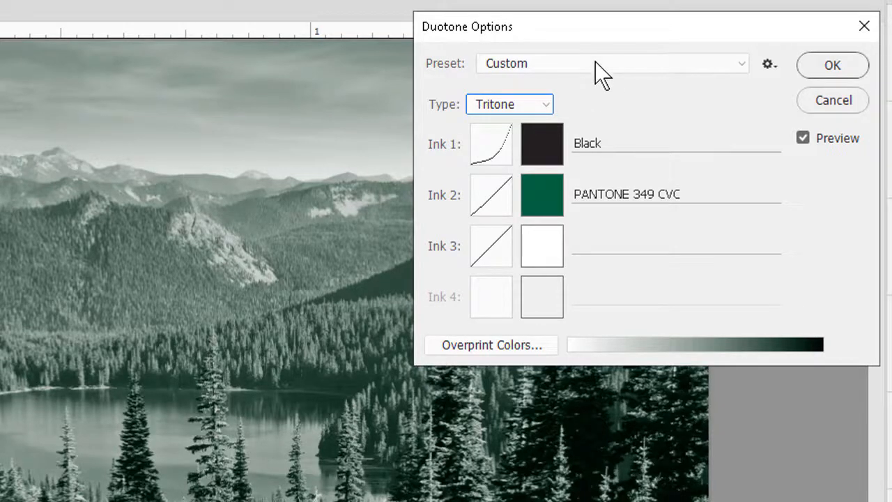
# - Select the BMY red 2 tritone preset for a sepia tone
pyautogui.click(612, 63)
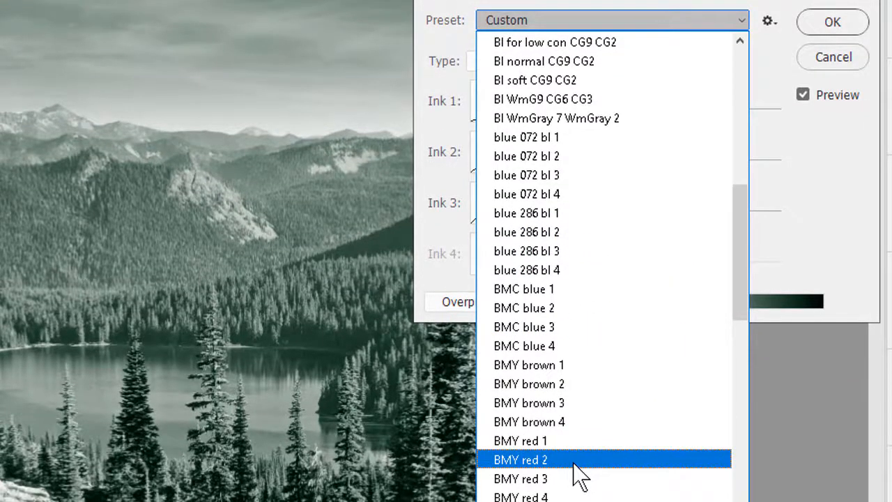
pyautogui.click(520, 459)
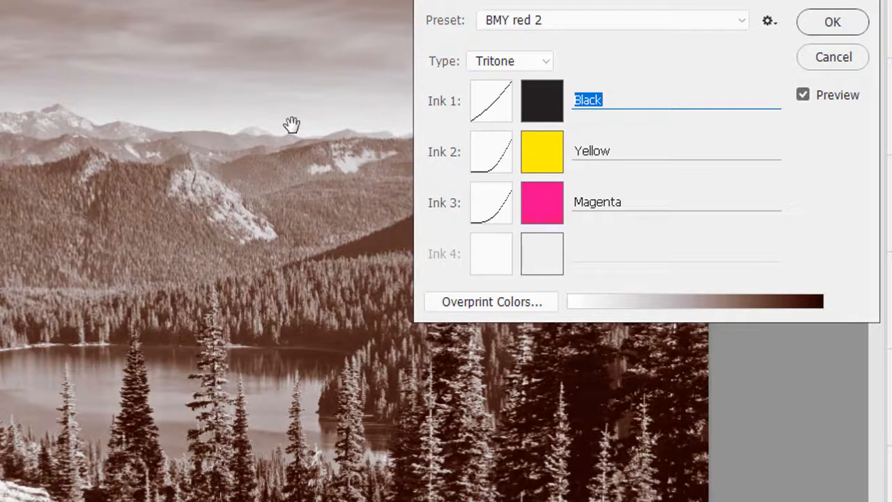
pyautogui.moveTo(520, 104)
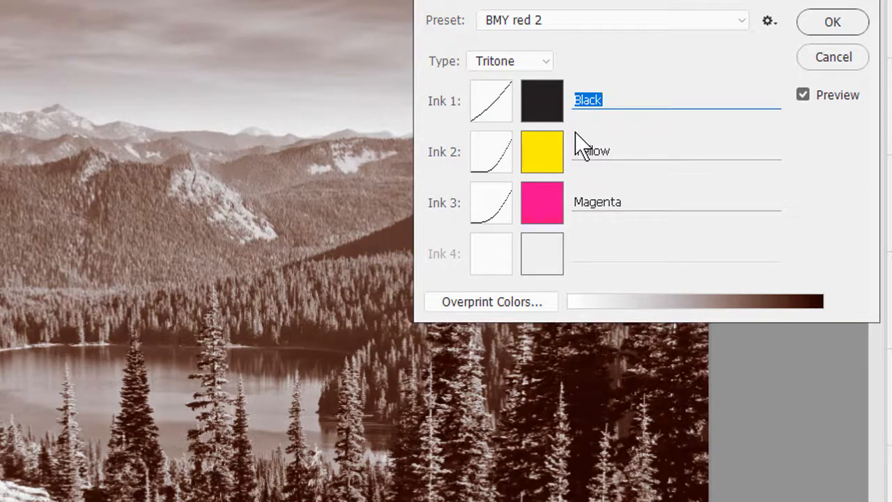
pyautogui.moveTo(155, 284)
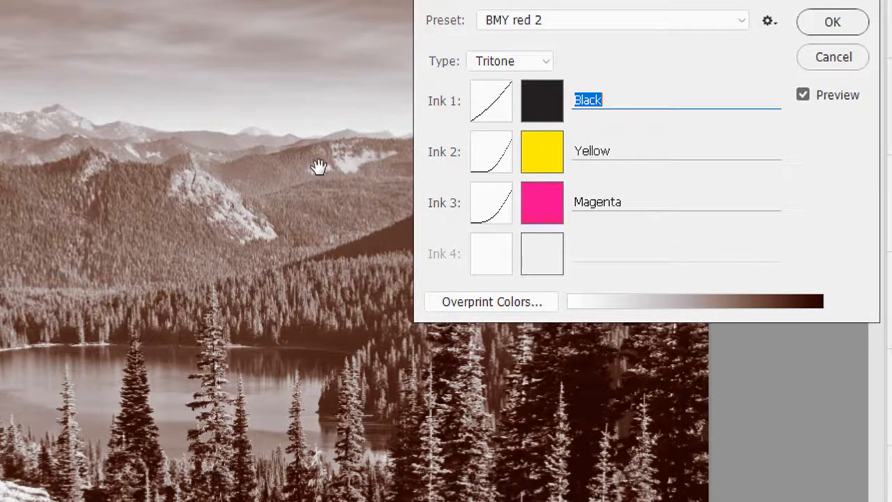
pyautogui.moveTo(240, 166)
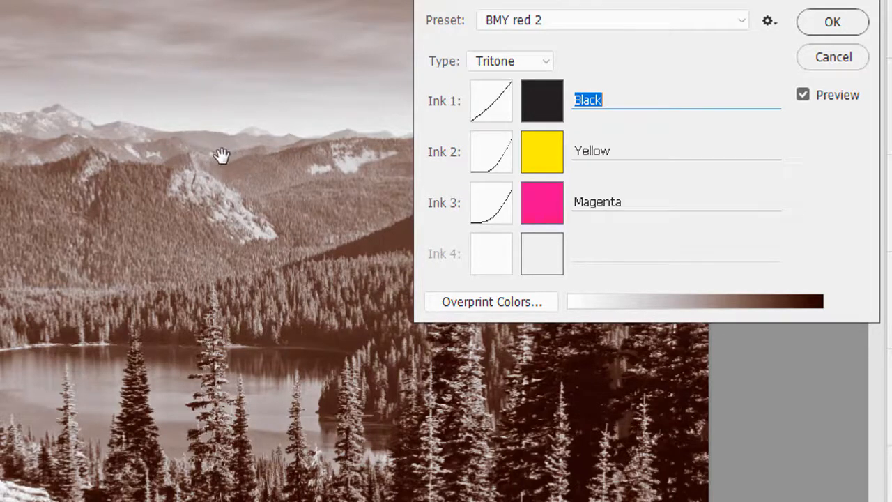
# - Set the type to Quadtone and apply the CMYK very wm preset
pyautogui.click(510, 60)
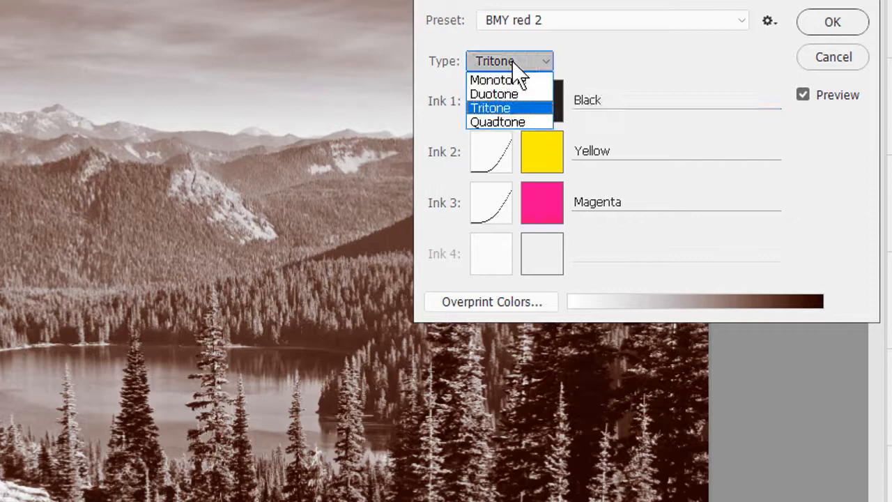
pyautogui.click(498, 122)
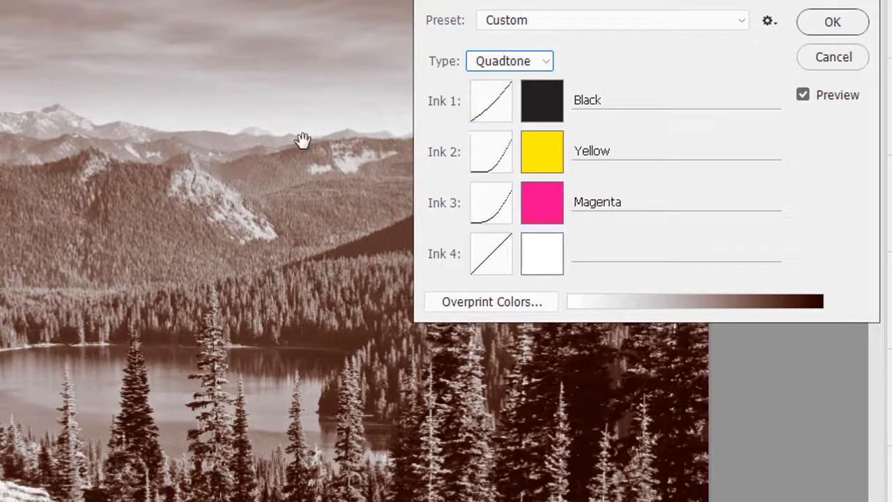
pyautogui.moveTo(596, 45)
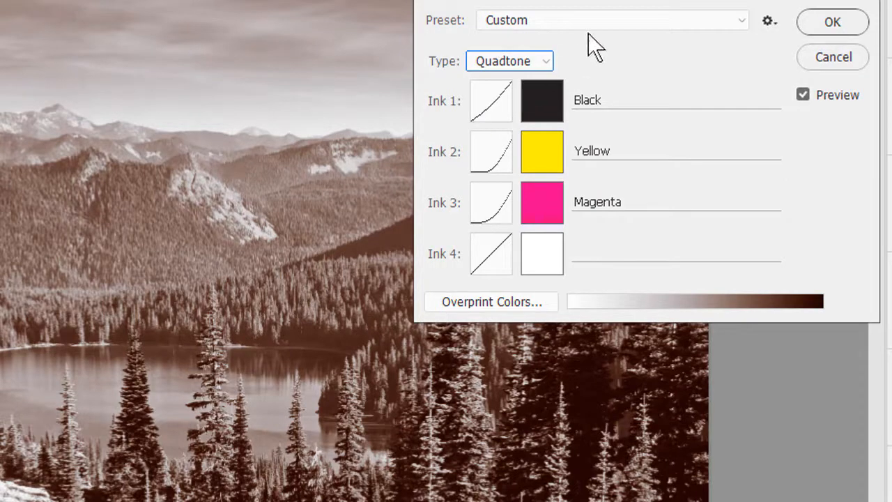
pyautogui.click(612, 19)
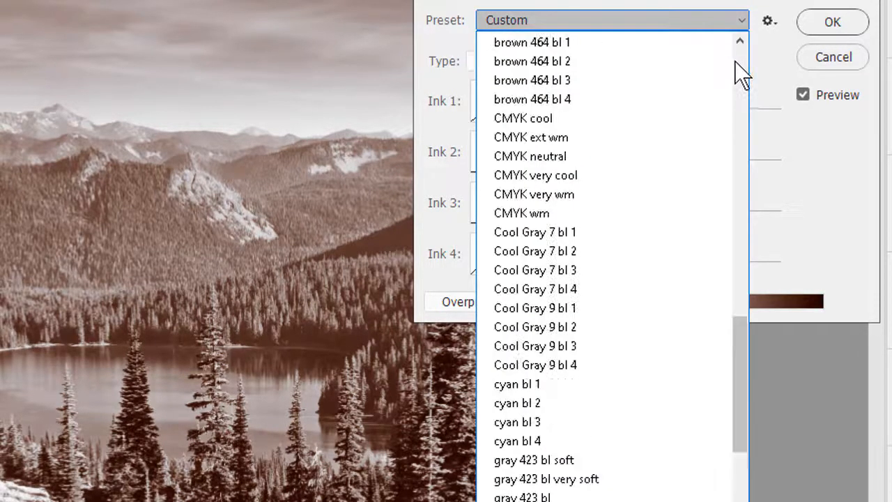
pyautogui.moveTo(603, 193)
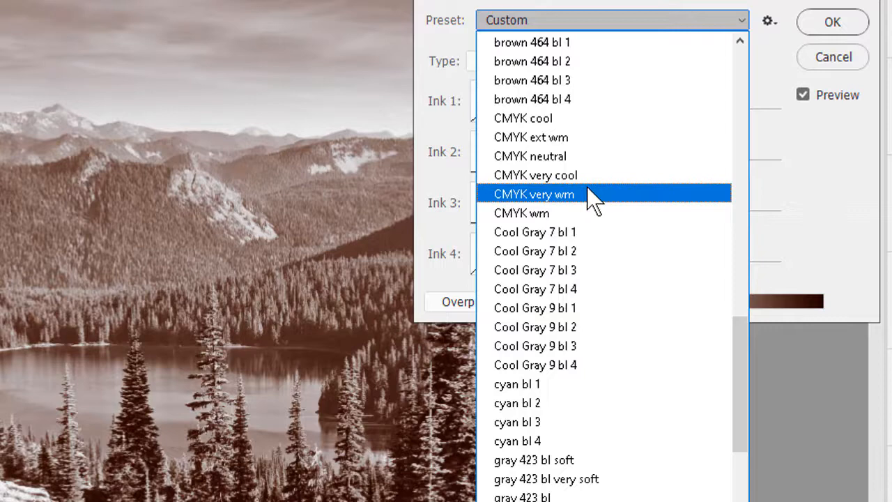
pyautogui.click(534, 194)
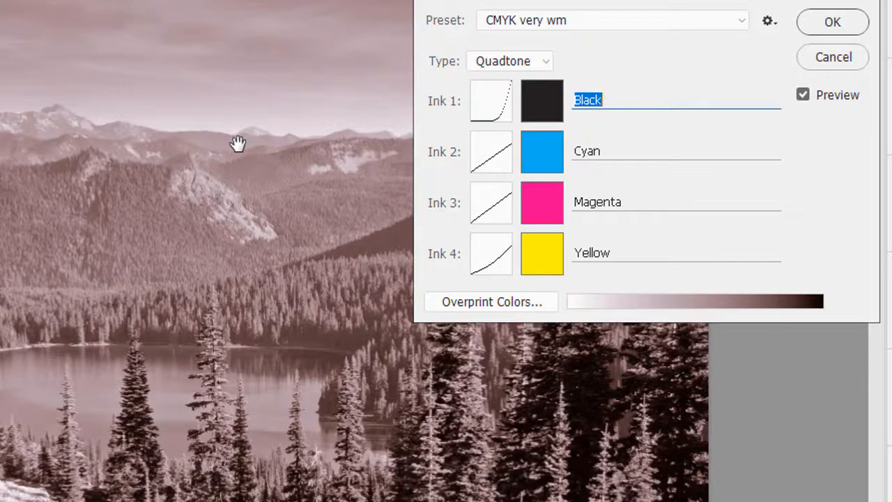
pyautogui.moveTo(229, 144)
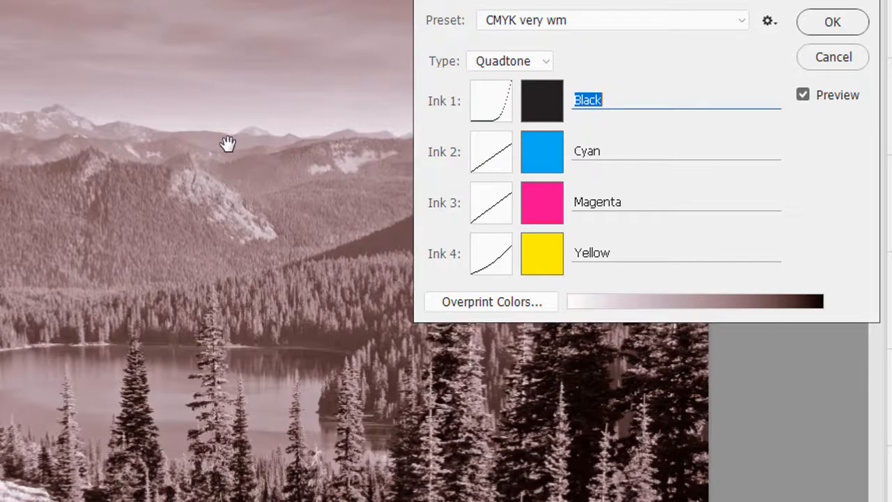
pyautogui.moveTo(190, 140)
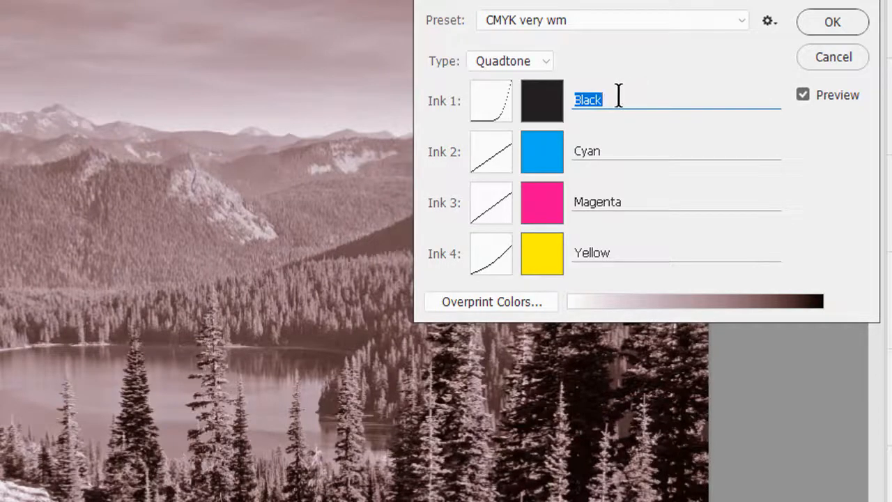
pyautogui.moveTo(181, 144)
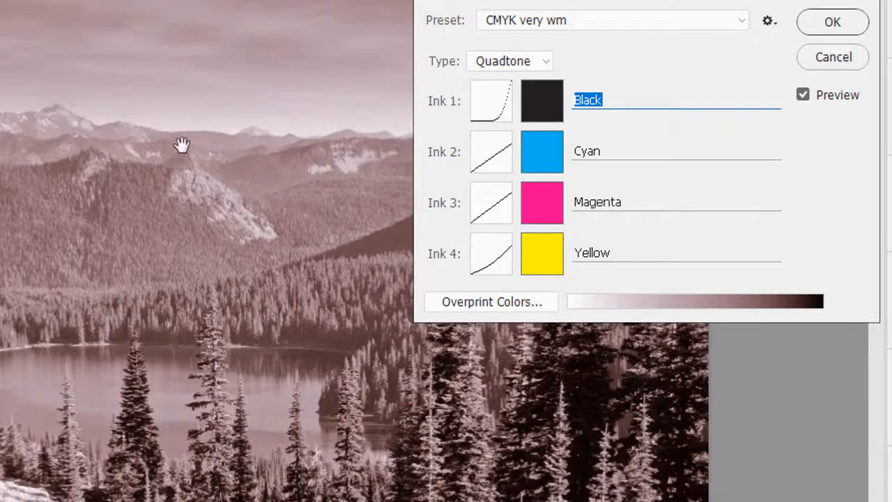
pyautogui.moveTo(143, 114)
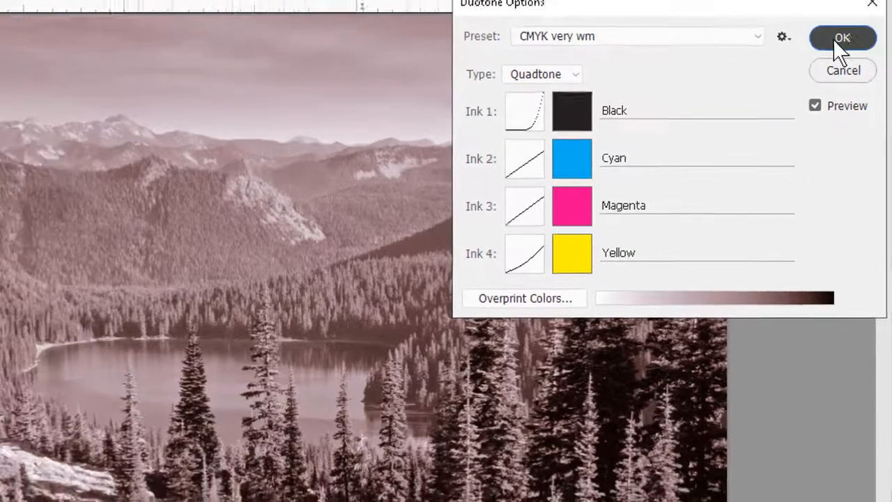
pyautogui.click(843, 38)
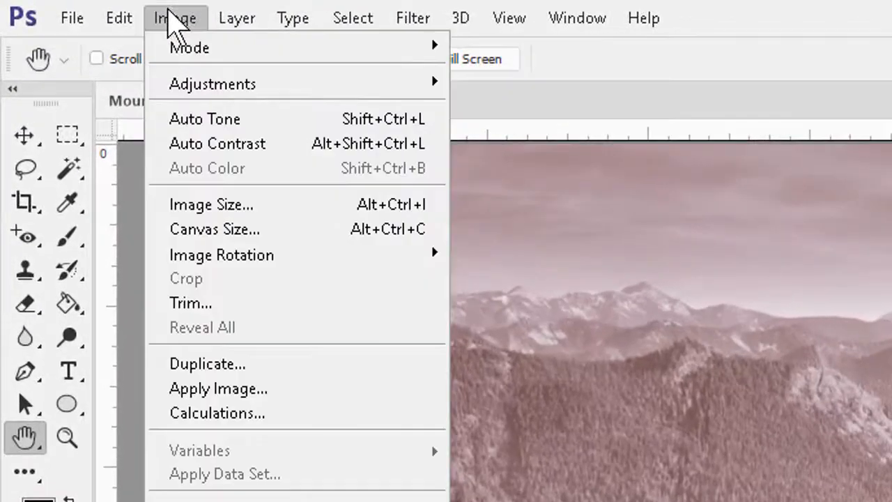
pyautogui.moveTo(189, 47)
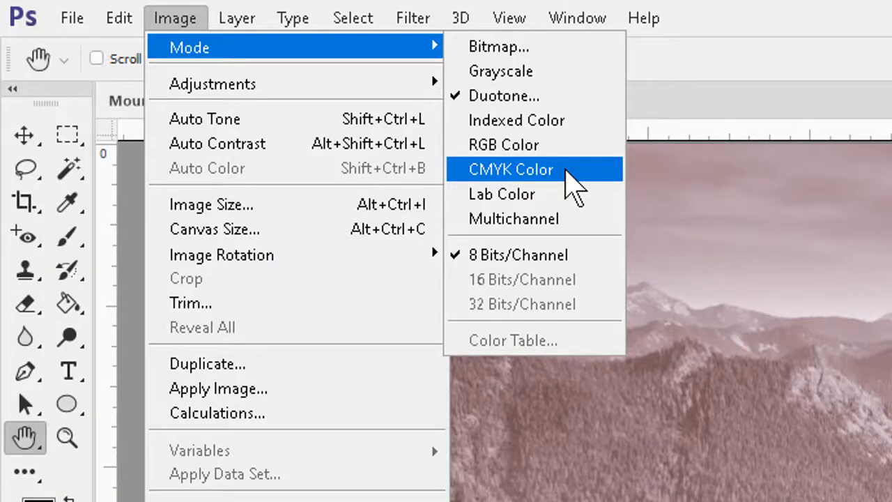
# - Choose Image > Mode > CMYK Color for the toned photo
pyautogui.click(511, 169)
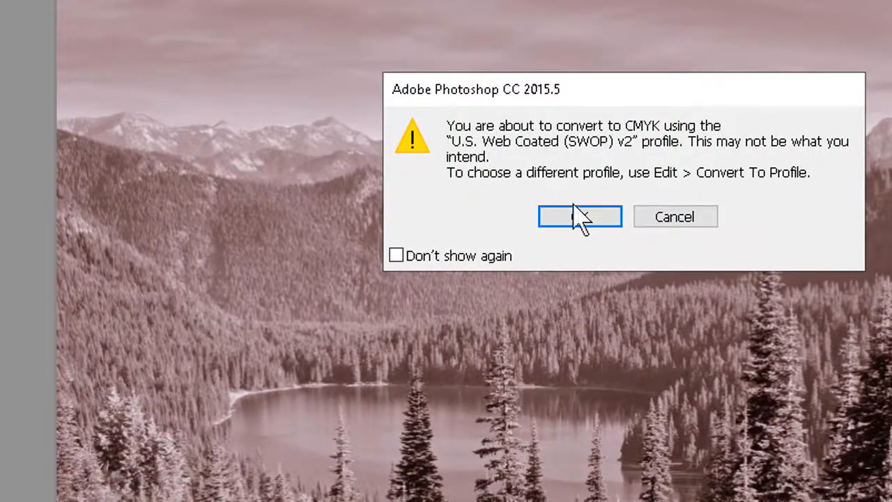
# - Accept the CMYK profile warning to complete converting the sepia photo to CMYK
pyautogui.click(580, 216)
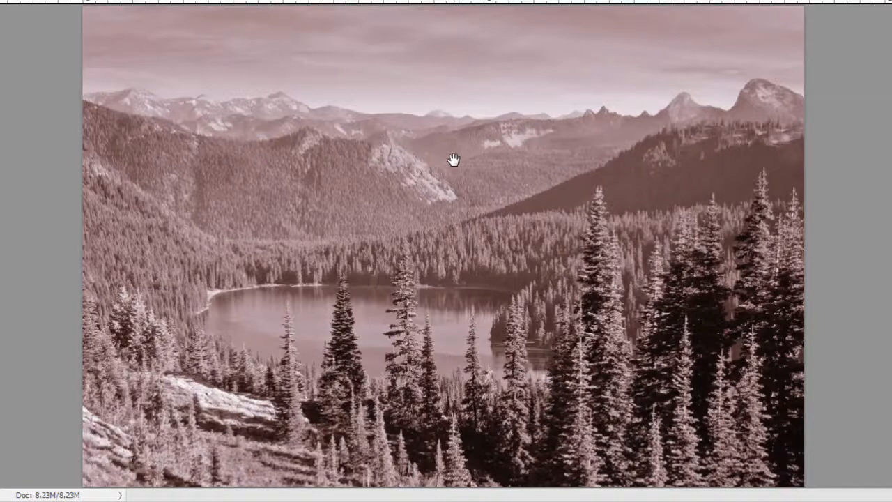
pyautogui.moveTo(783, 255)
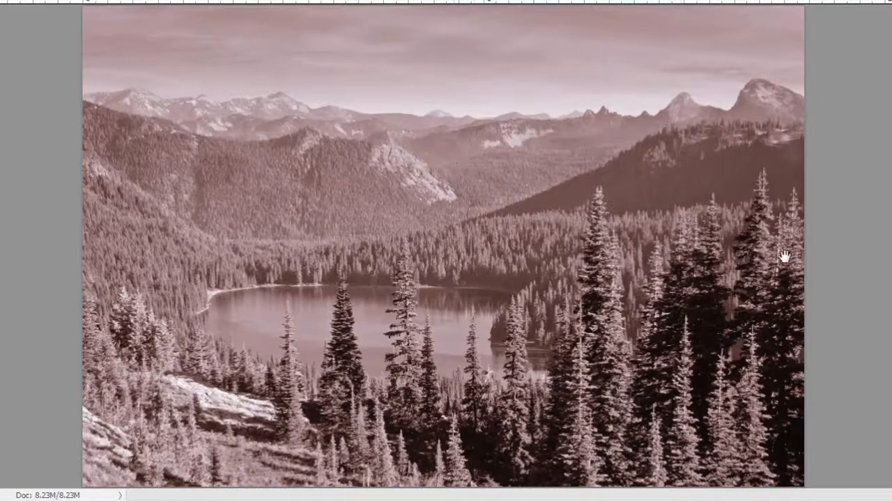
pyautogui.moveTo(875, 225)
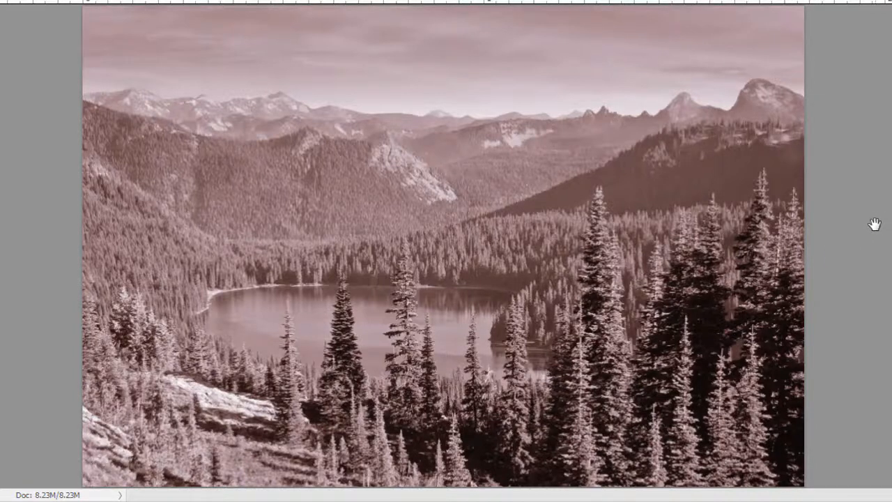